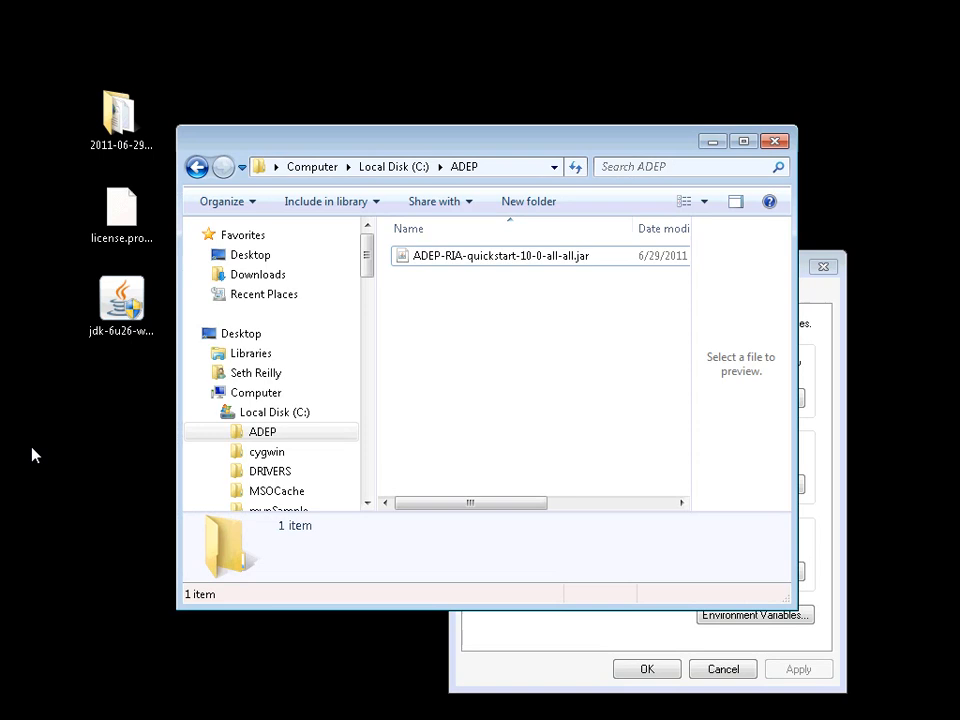
{"action": "mouse_move", "coordinate": [458, 444]}
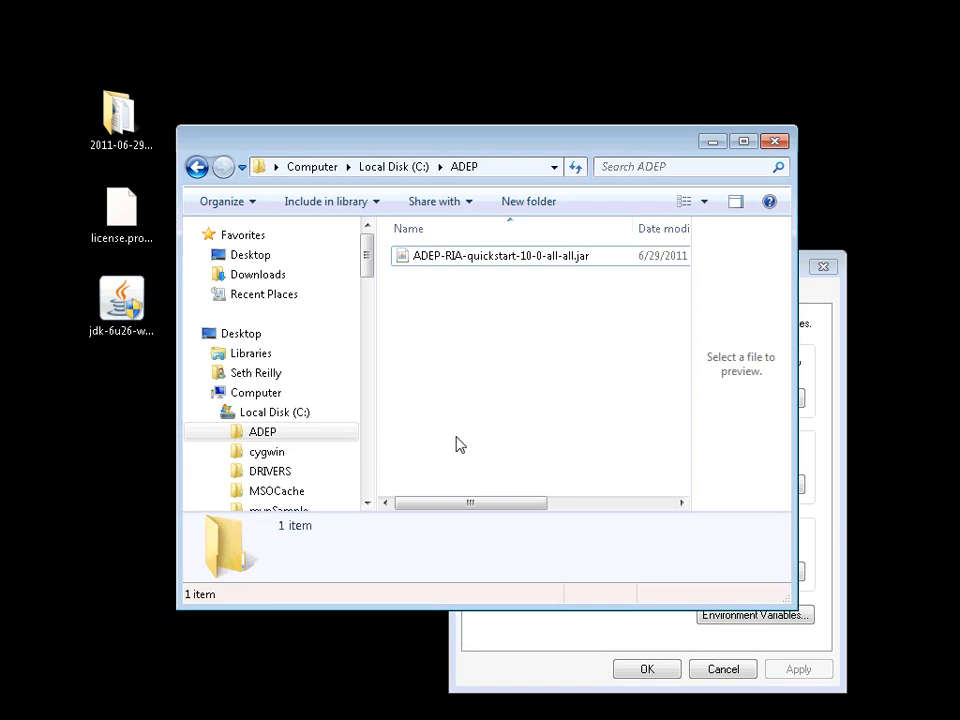
{"action": "mouse_move", "coordinate": [463, 420]}
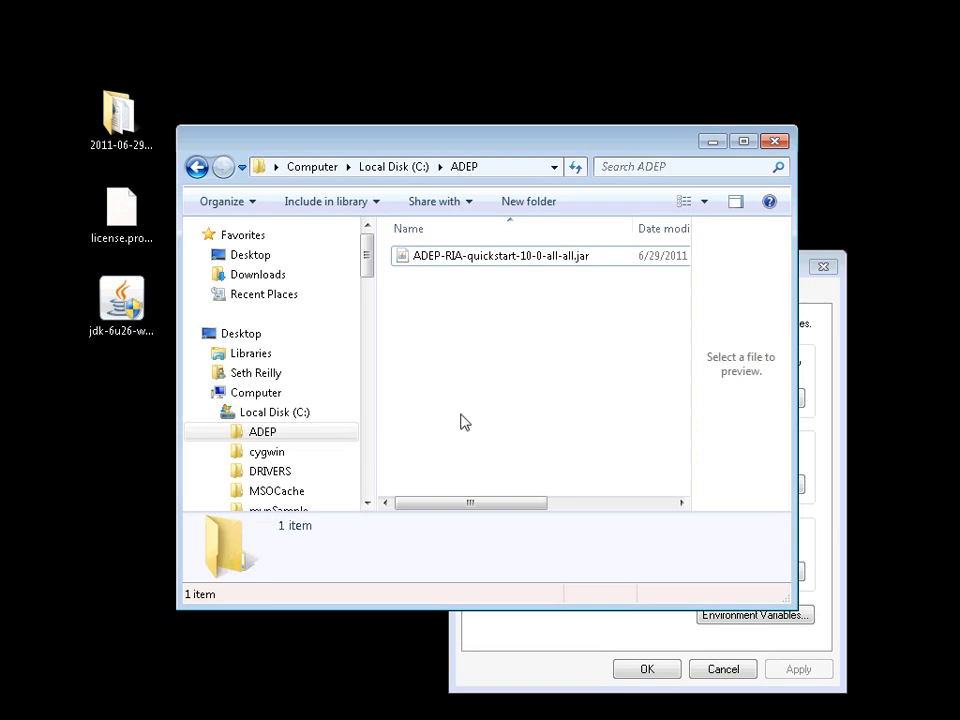
{"action": "mouse_move", "coordinate": [118, 404]}
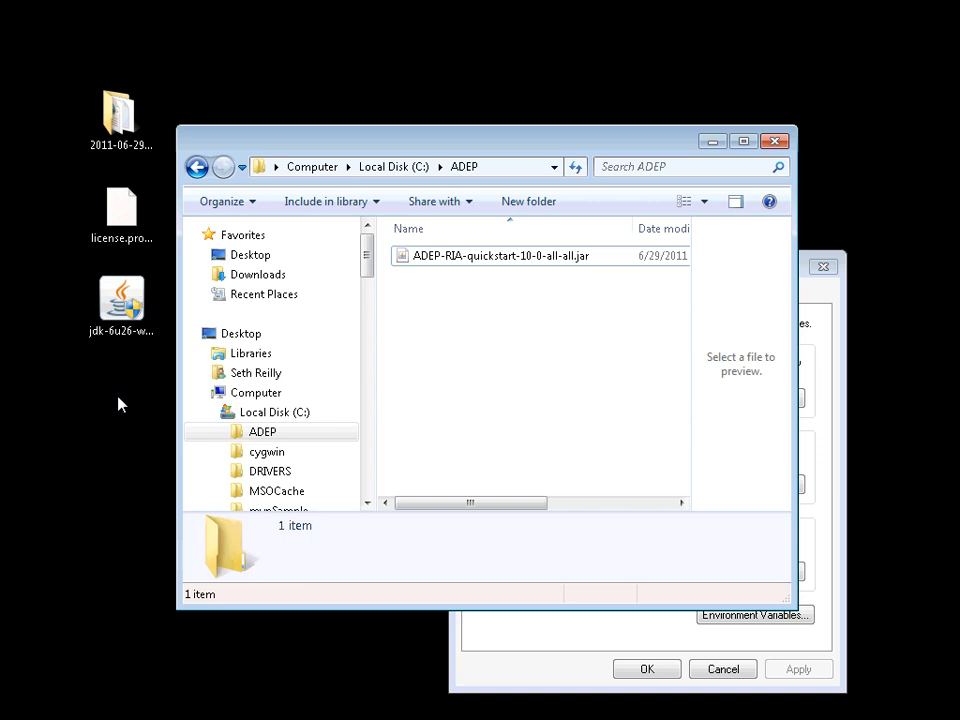
{"action": "mouse_move", "coordinate": [508, 344]}
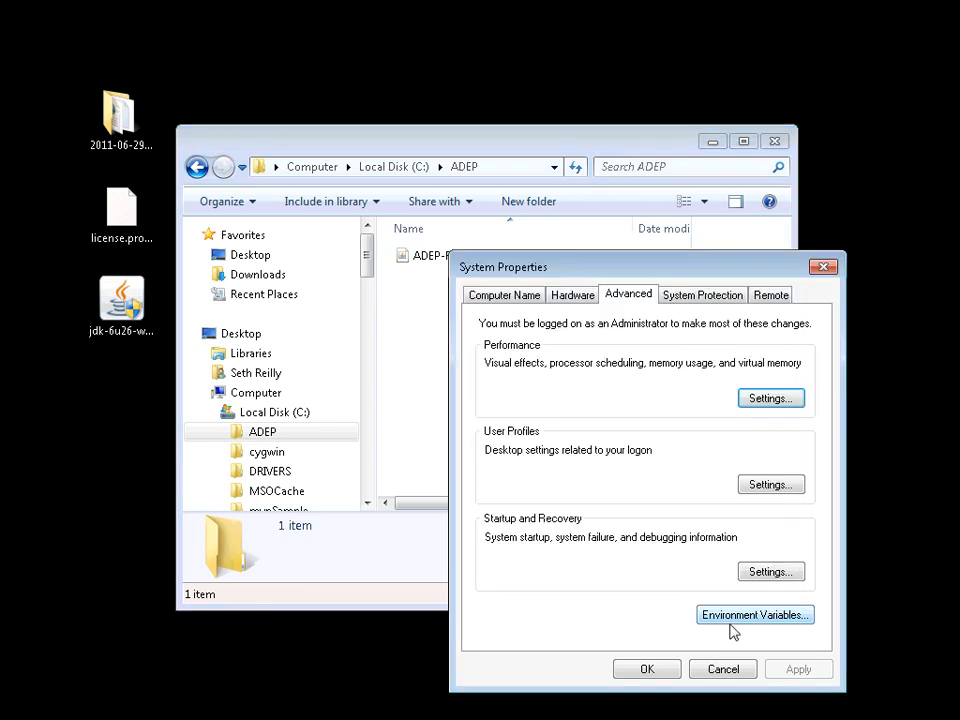
- Open Environment Variables in System Properties to check the Java settings
{"action": "left_click", "coordinate": [754, 614]}
{"action": "type", "text": "j"}
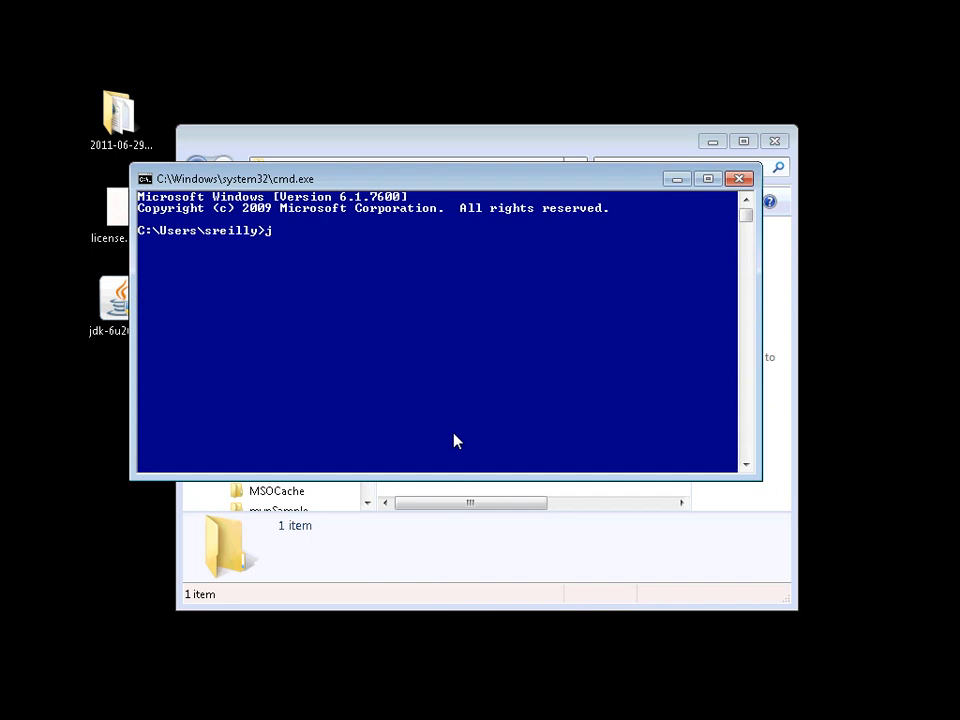
- Run java -version in Command Prompt to check the installed Java
{"action": "type", "text": "ava -versio"}
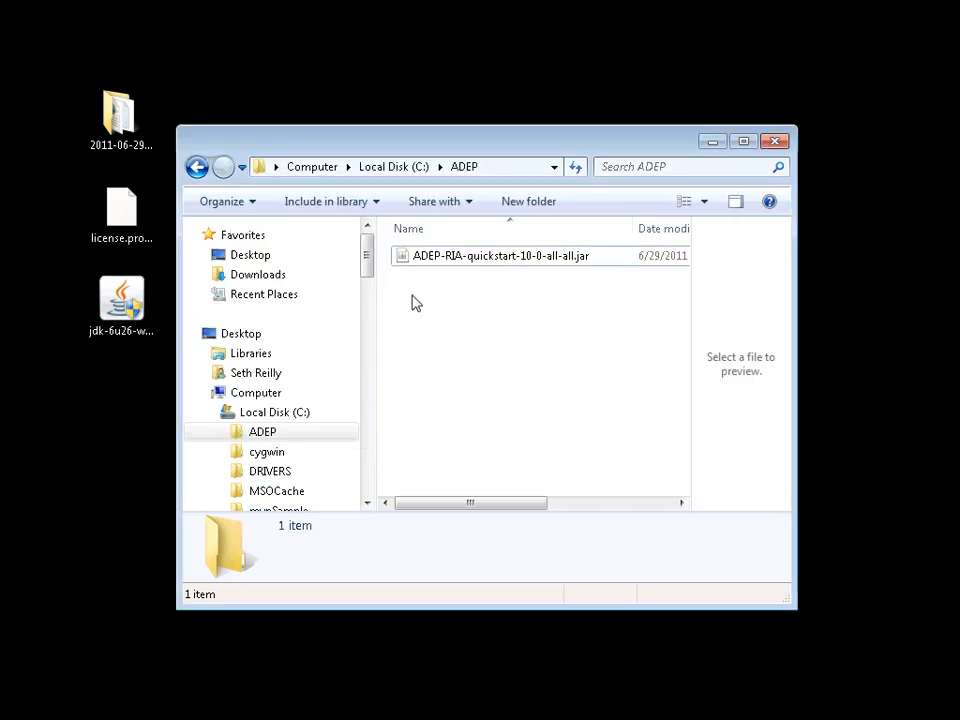
{"action": "mouse_move", "coordinate": [428, 318]}
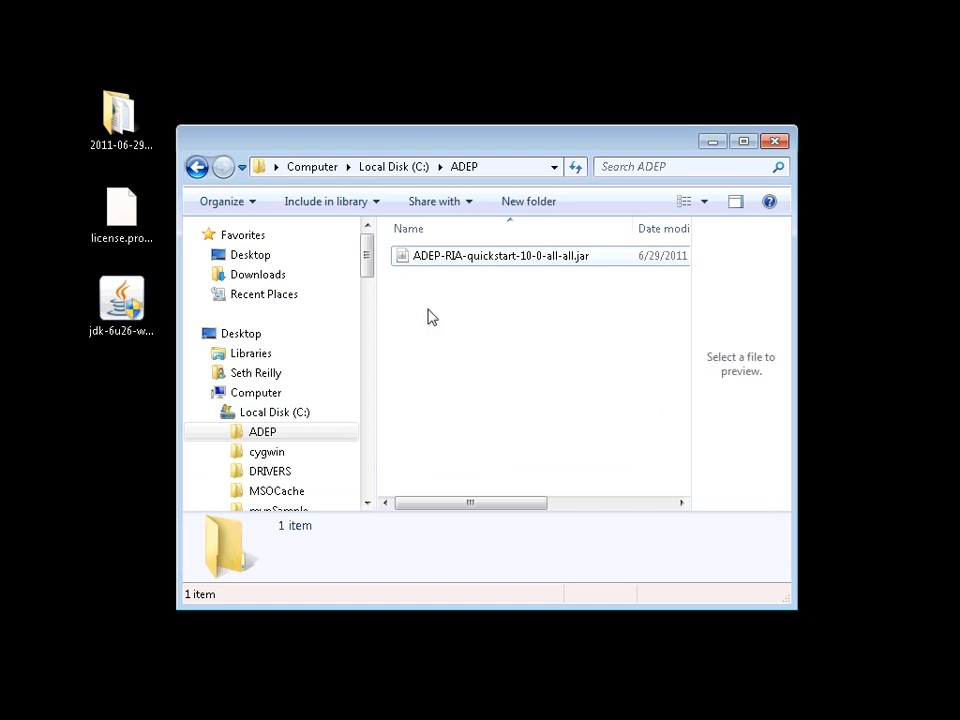
{"action": "mouse_move", "coordinate": [435, 321]}
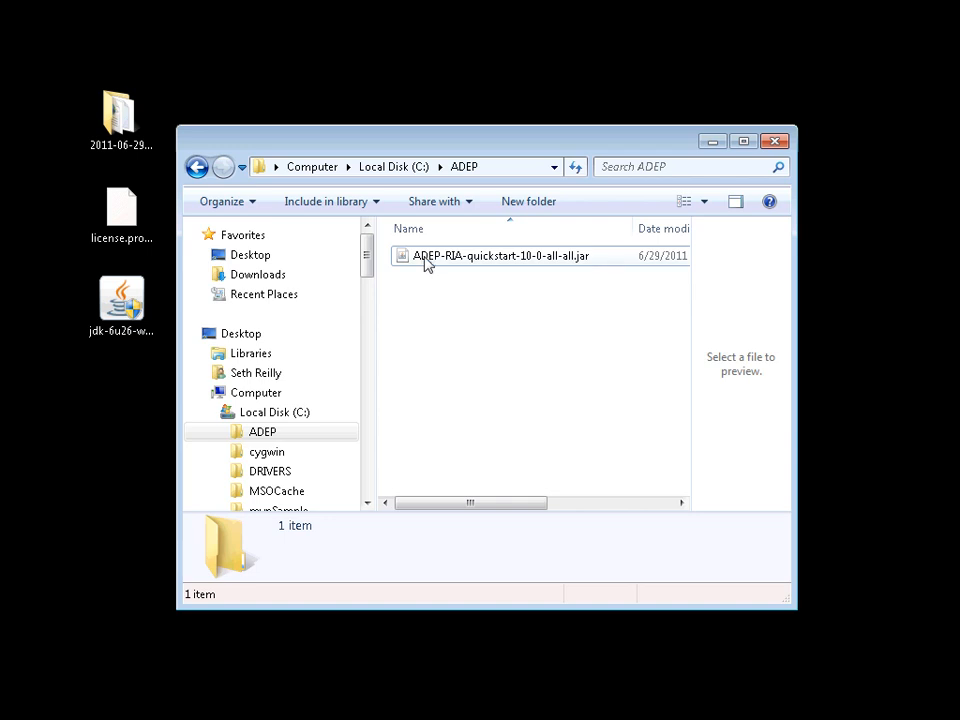
- Start ADEP-RIA-quickstart-10-0-all-all.jar from C:\ADEP
{"action": "double_click", "coordinate": [500, 255]}
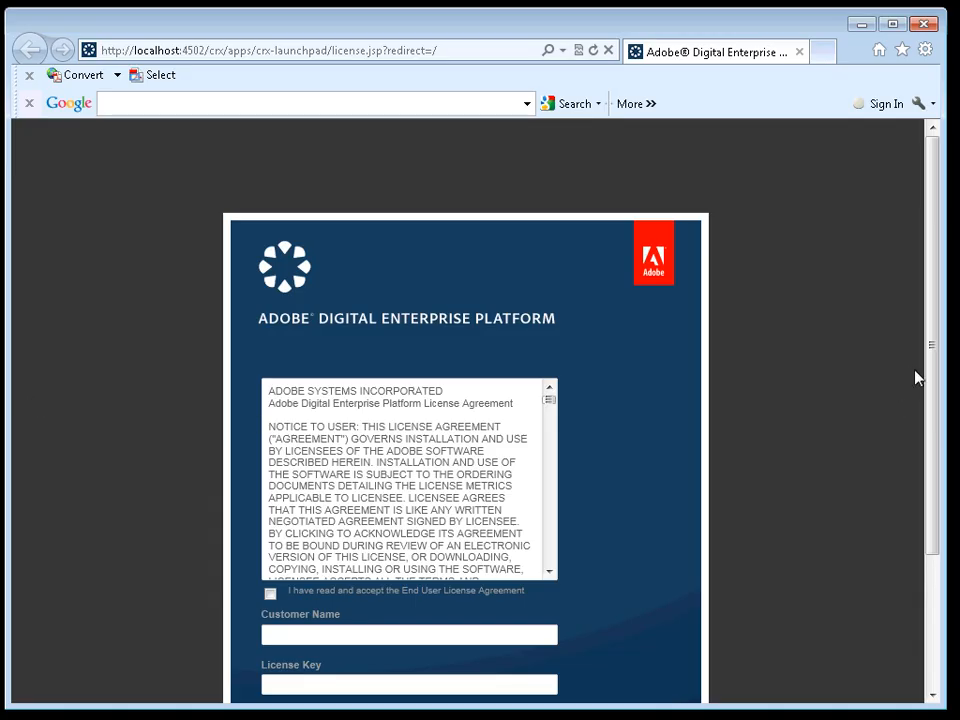
{"action": "scroll", "scroll_direction": "down", "scroll_amount": 3}
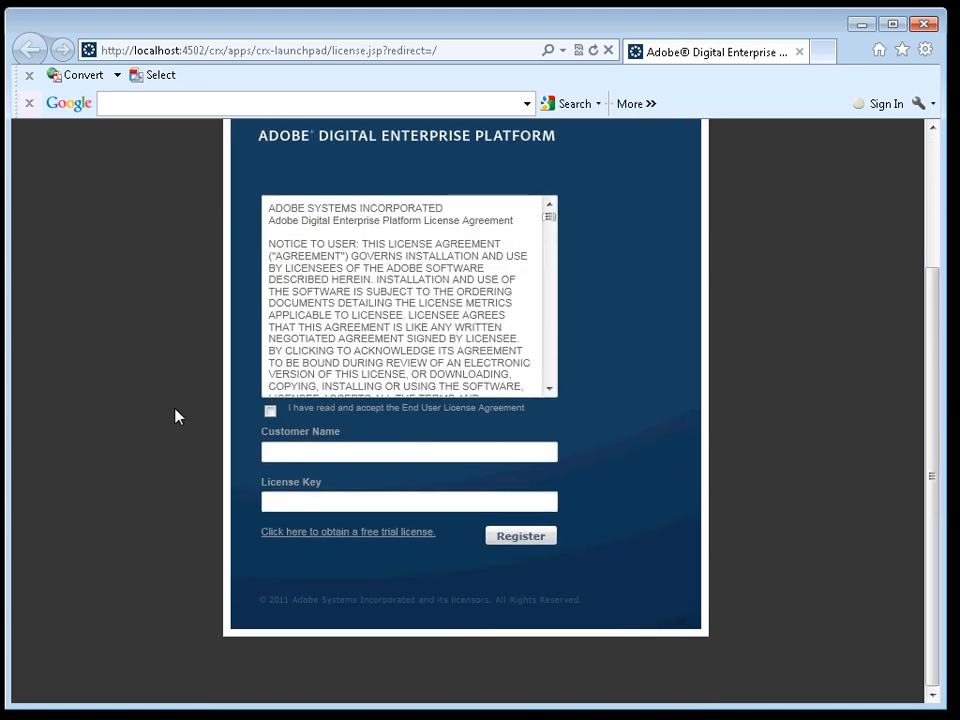
{"action": "mouse_move", "coordinate": [389, 558]}
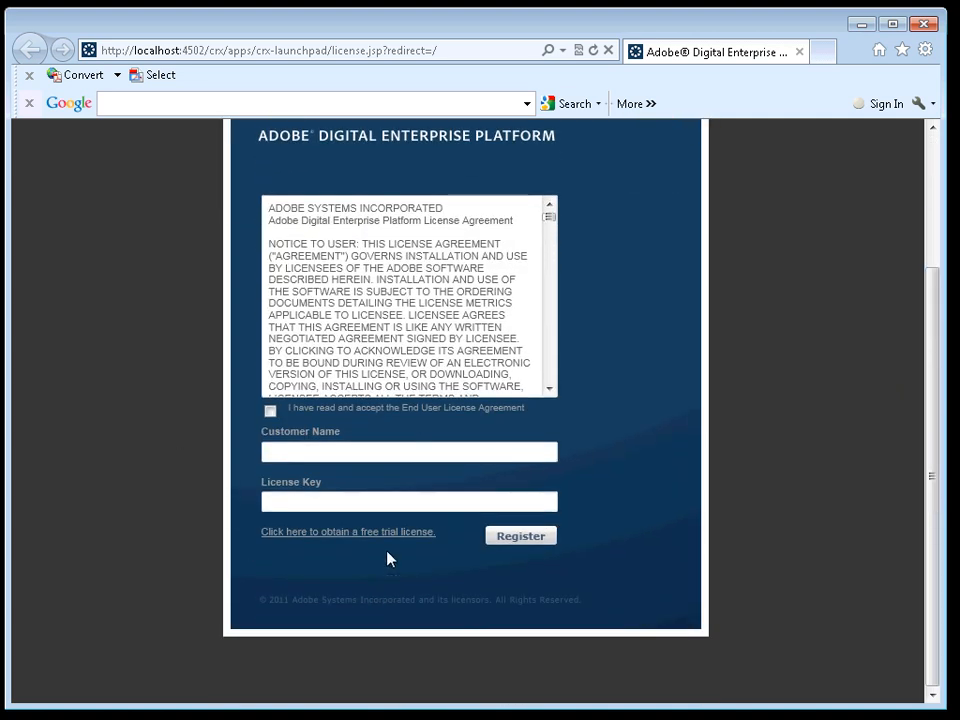
{"action": "mouse_move", "coordinate": [382, 548]}
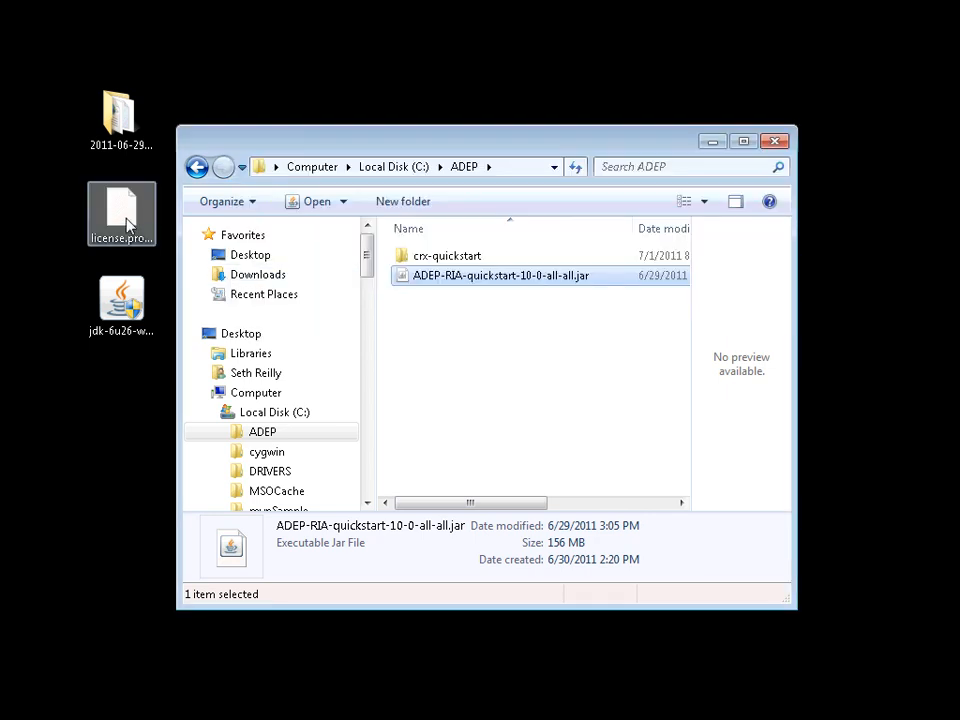
- Copy license.properties from the desktop into C:\ADEP and relaunch the quickstart jar
{"action": "right_click", "coordinate": [121, 213]}
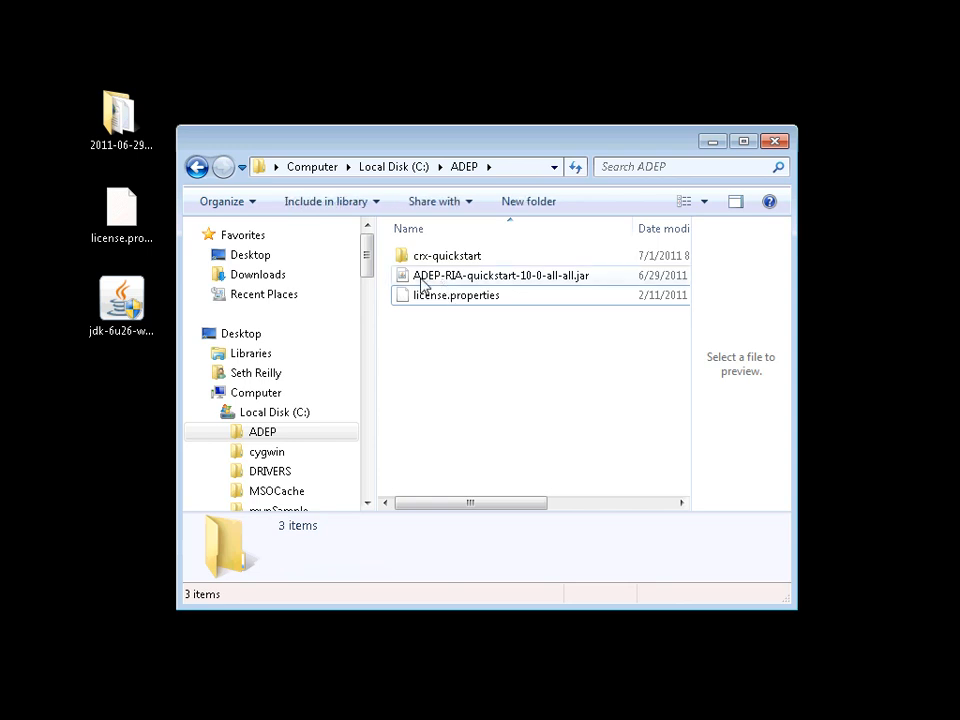
{"action": "double_click", "coordinate": [501, 275]}
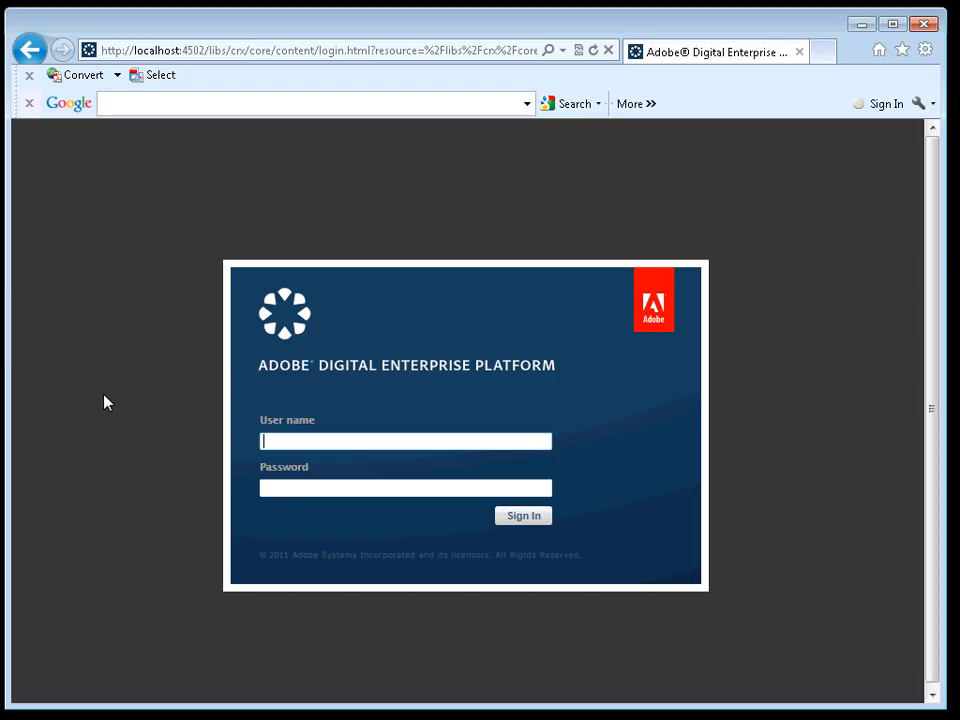
- Sign in as admin and open Getting Started on the welcome page
{"action": "left_click", "coordinate": [405, 441]}
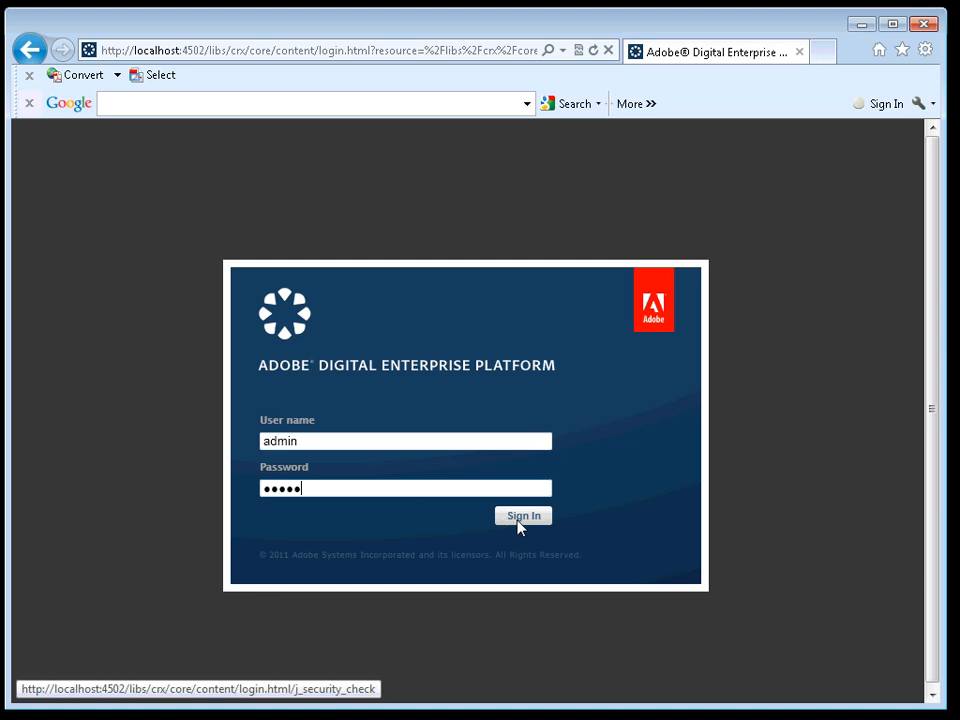
{"action": "left_click", "coordinate": [523, 515]}
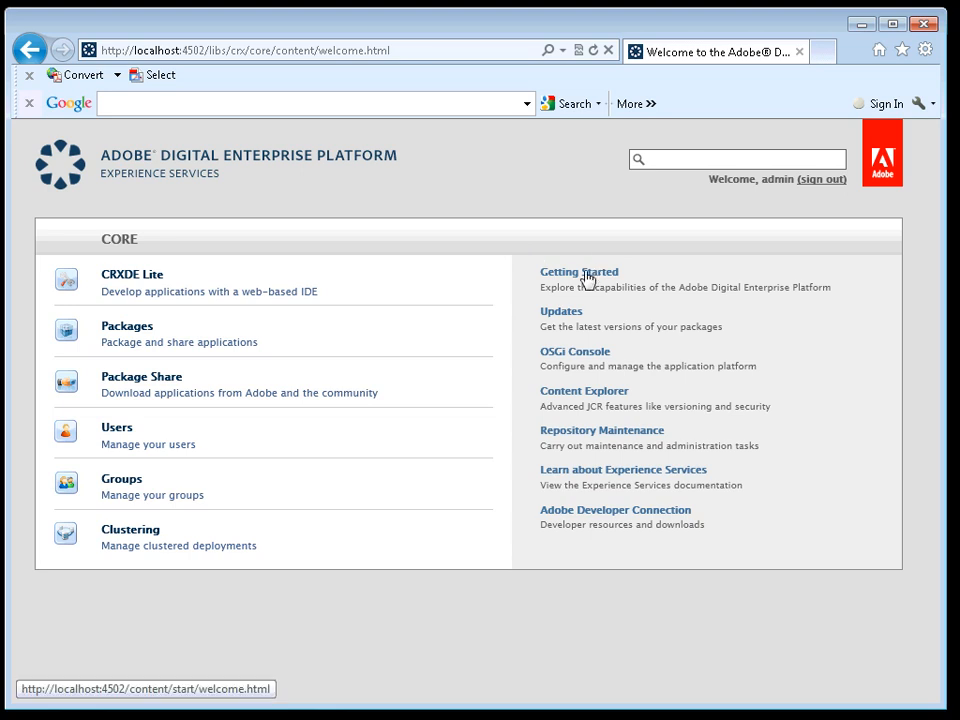
{"action": "left_click", "coordinate": [578, 271]}
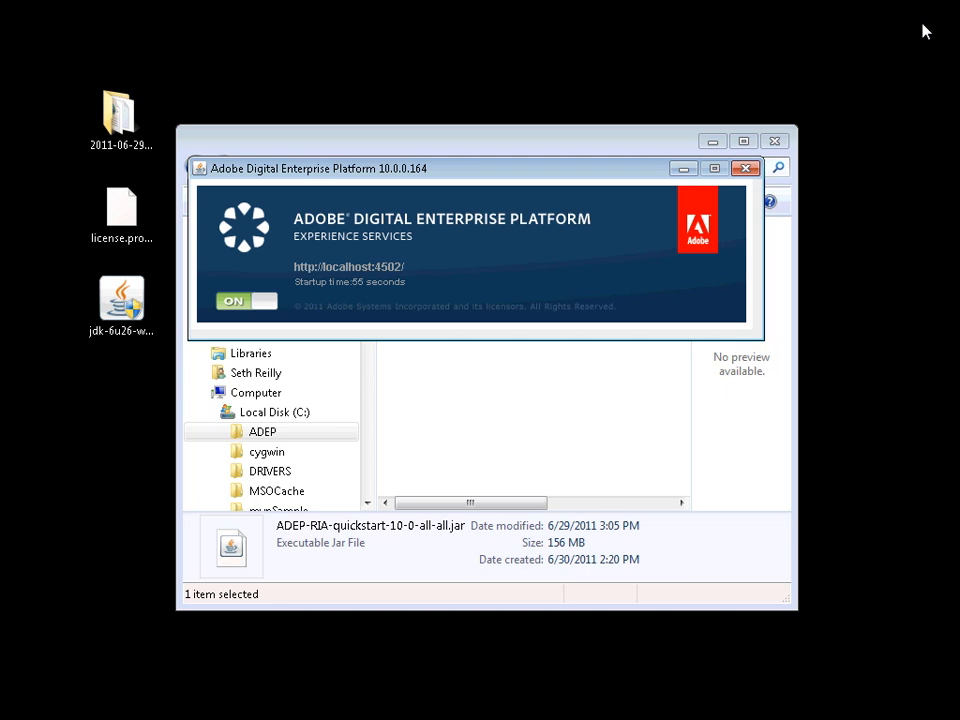
{"action": "mouse_move", "coordinate": [536, 239]}
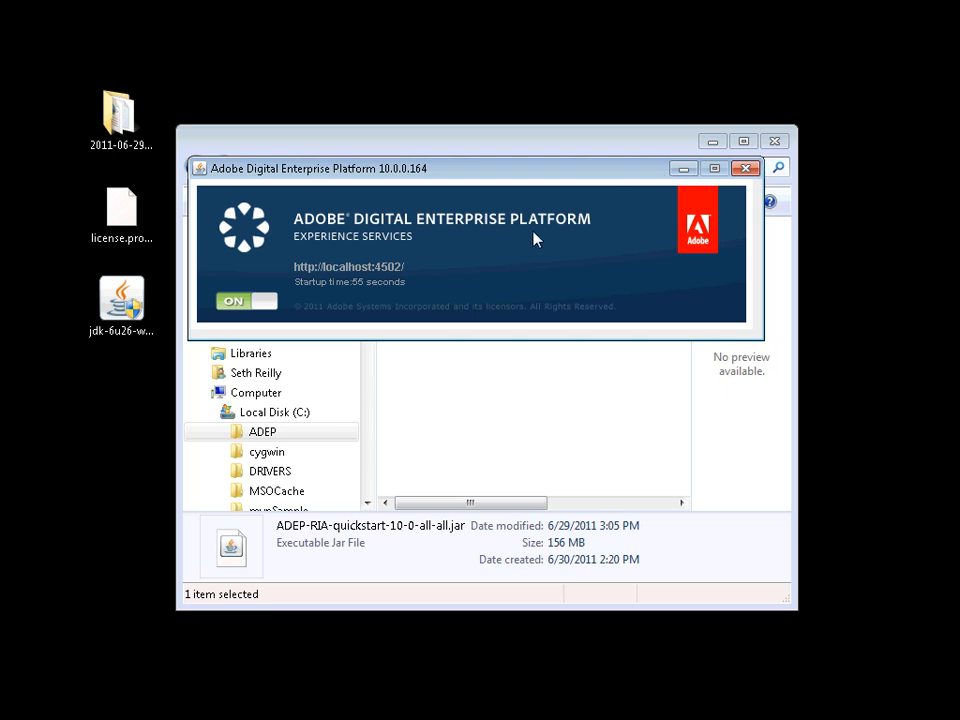
{"action": "mouse_move", "coordinate": [382, 288]}
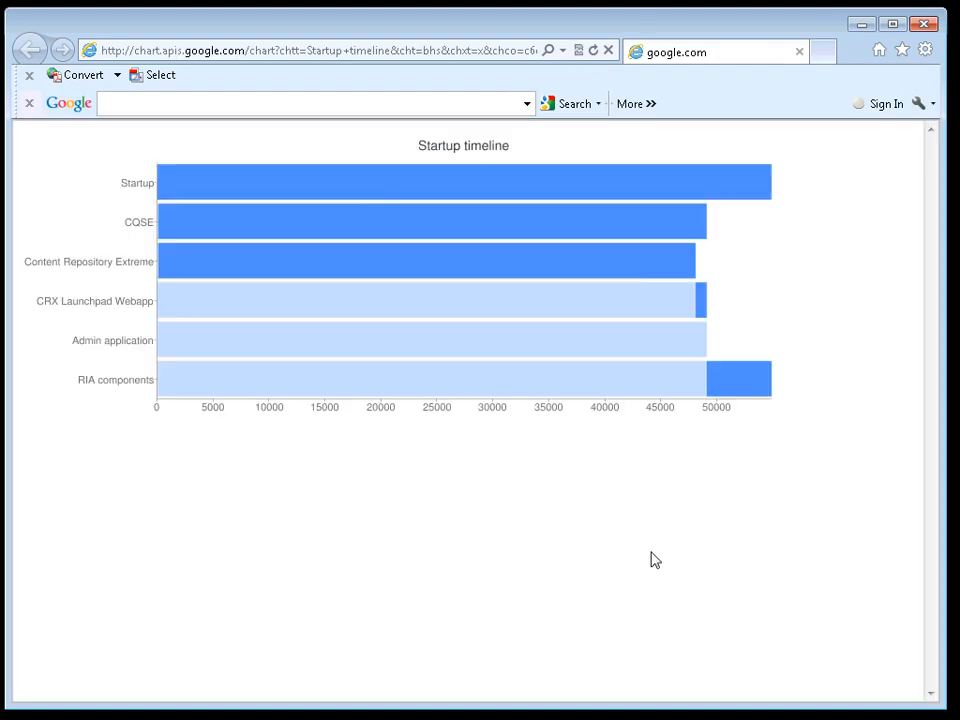
{"action": "mouse_move", "coordinate": [924, 24]}
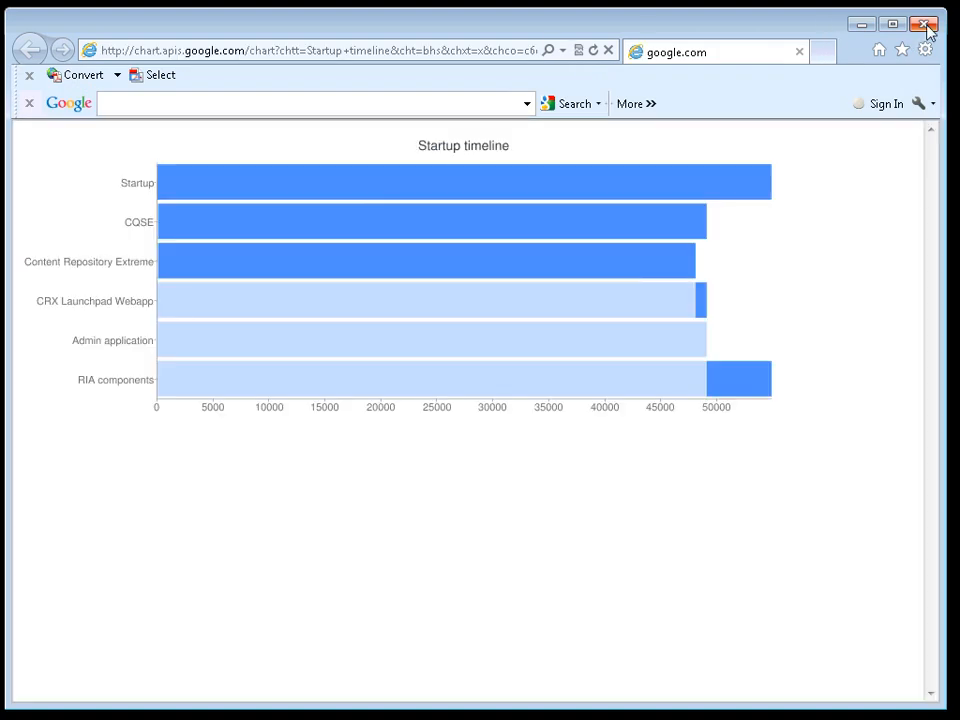
- Close the Internet Explorer window showing the startup timeline chart
{"action": "left_click", "coordinate": [923, 24]}
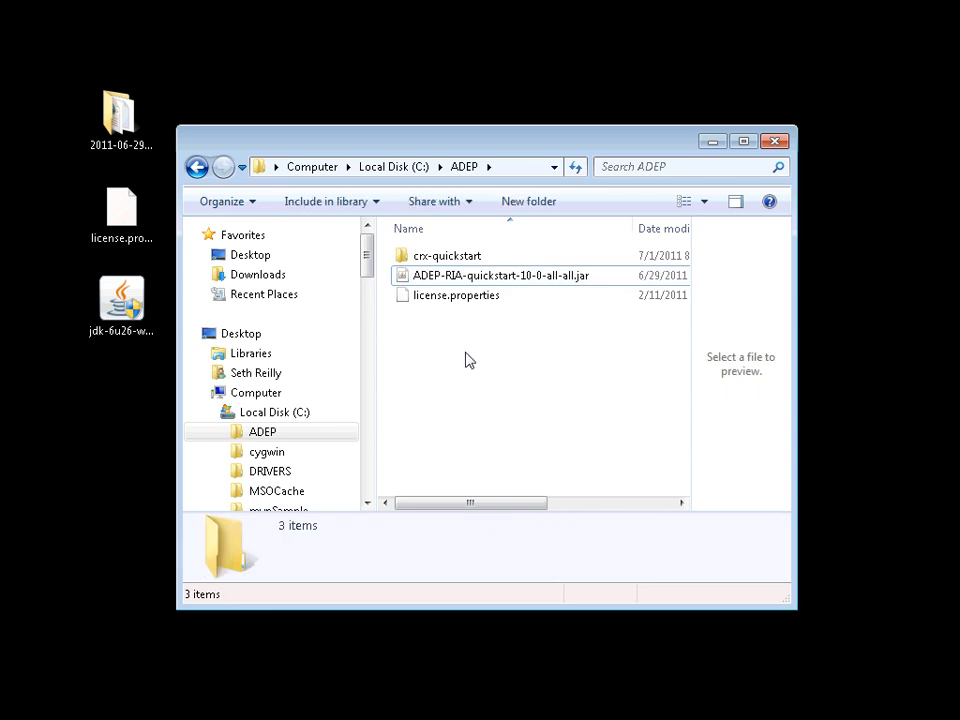
- Browse the crx-quickstart folder, then clear the selection in the ADEP folder listing
{"action": "double_click", "coordinate": [446, 255]}
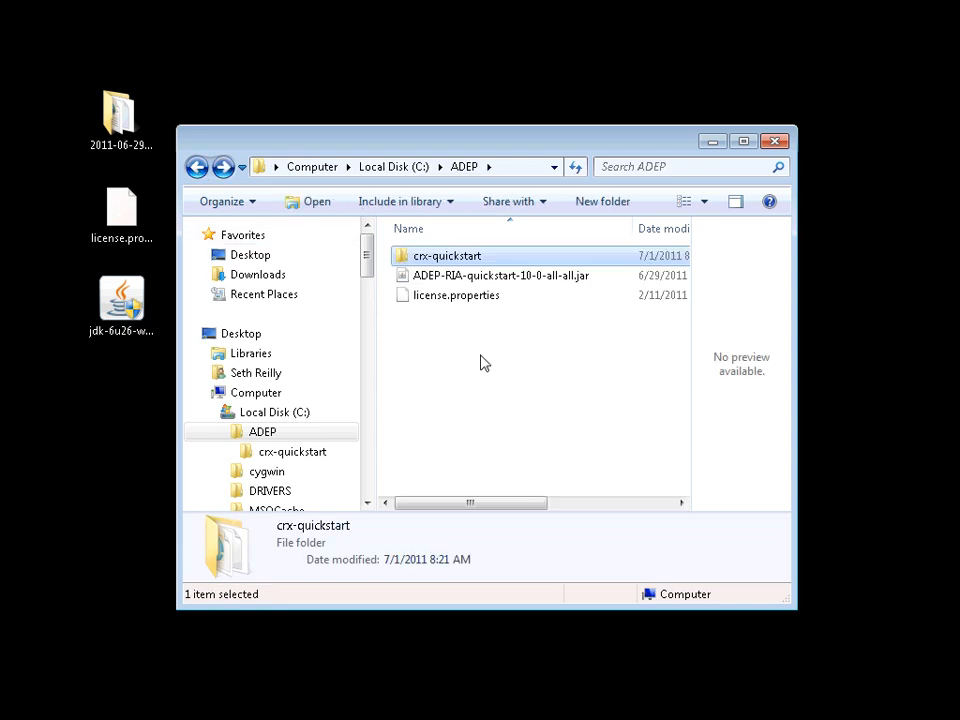
{"action": "left_click", "coordinate": [485, 420]}
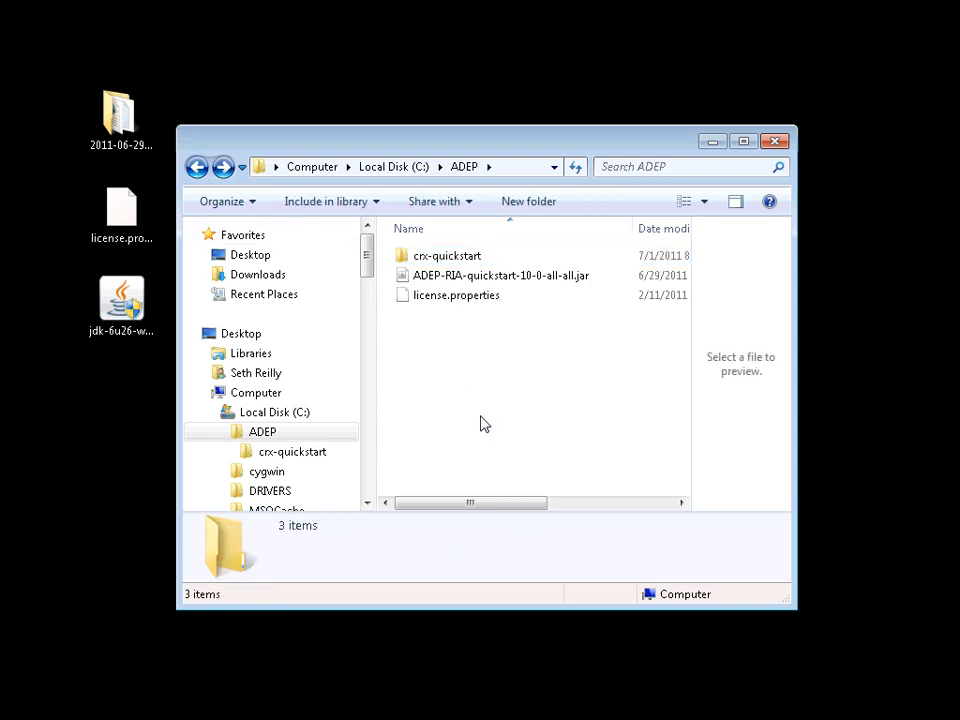